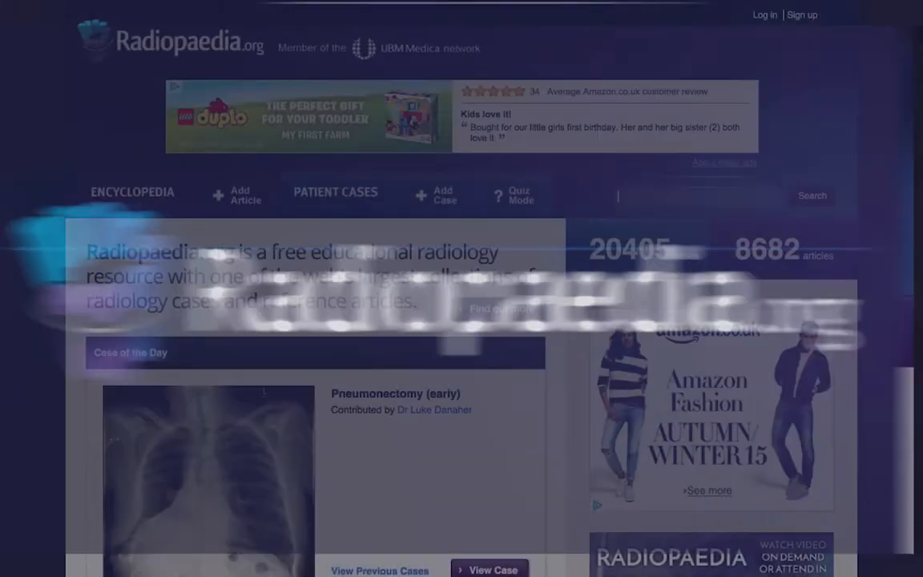
Search for 'pial arteriovenous fistula' and open the Cerebral arteriovenous fistulae article.
left_click(812, 195)
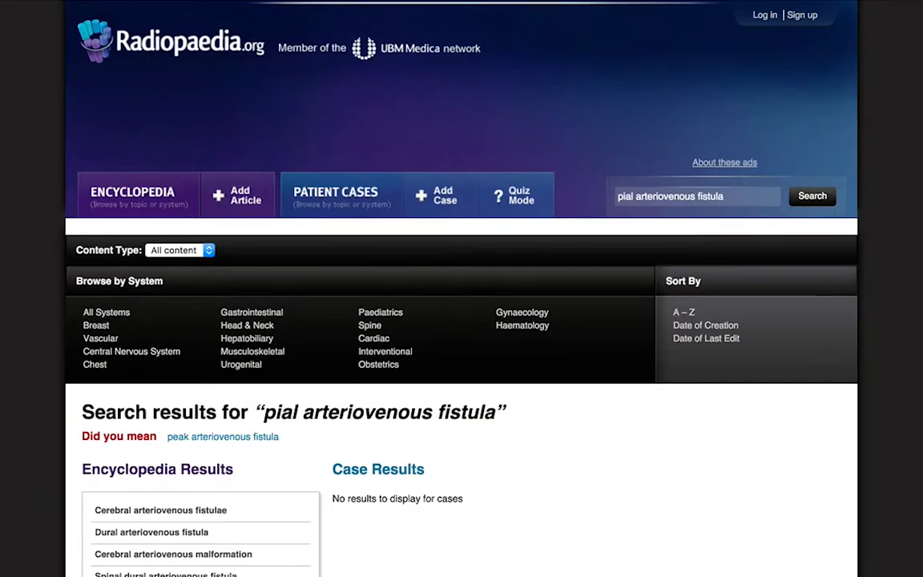
scroll("down", 3)
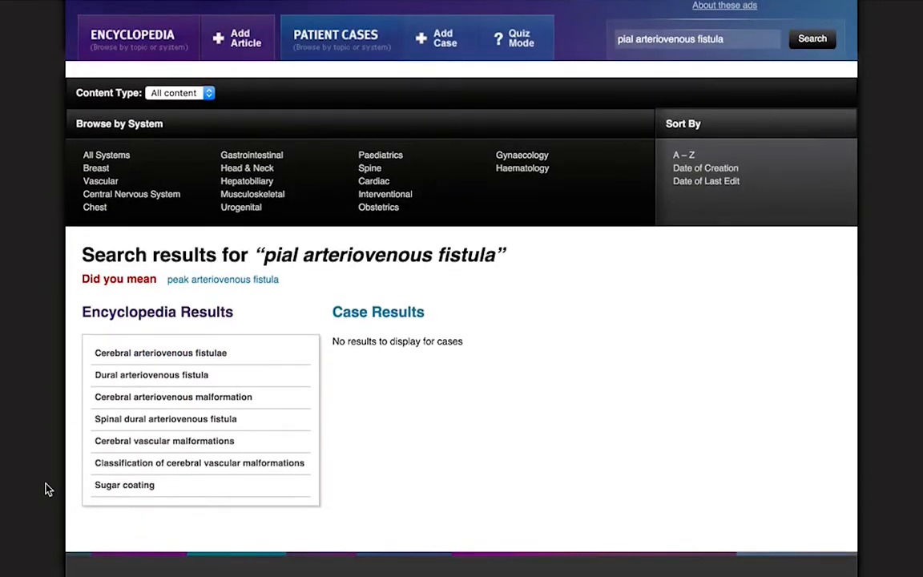
mouse_move(94, 358)
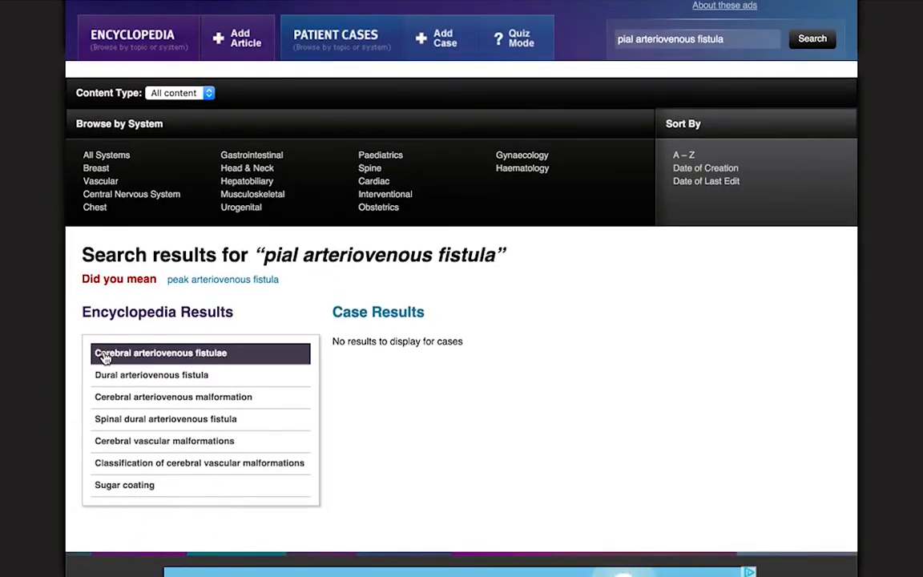
left_click(160, 353)
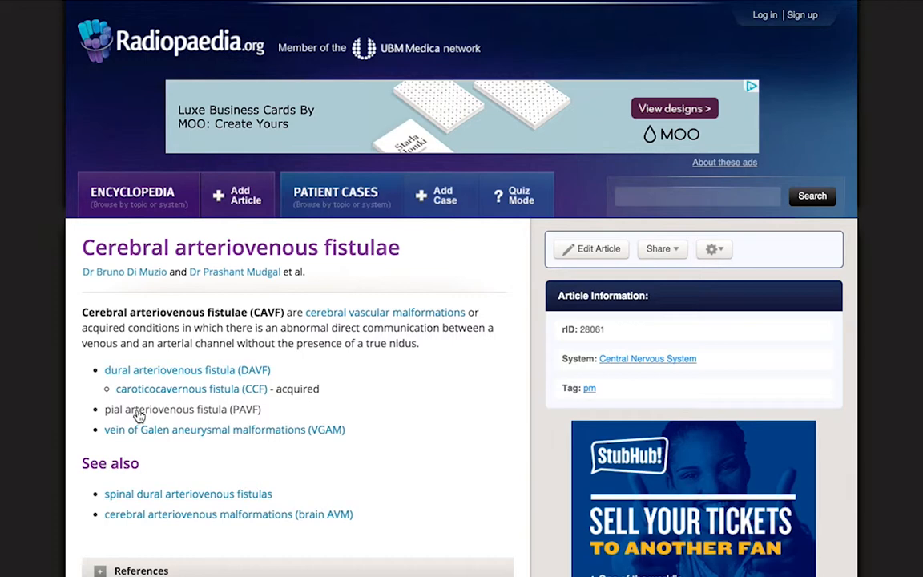
Go to the Radiopaedia login page.
left_click(166, 409)
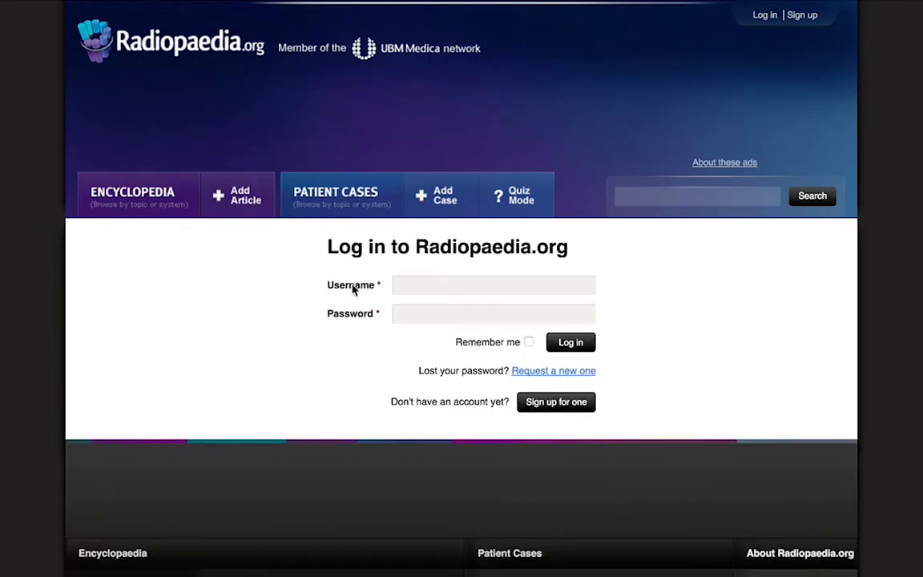
Enter the username and password and log in.
left_click(493, 285)
type("WilRontgen")
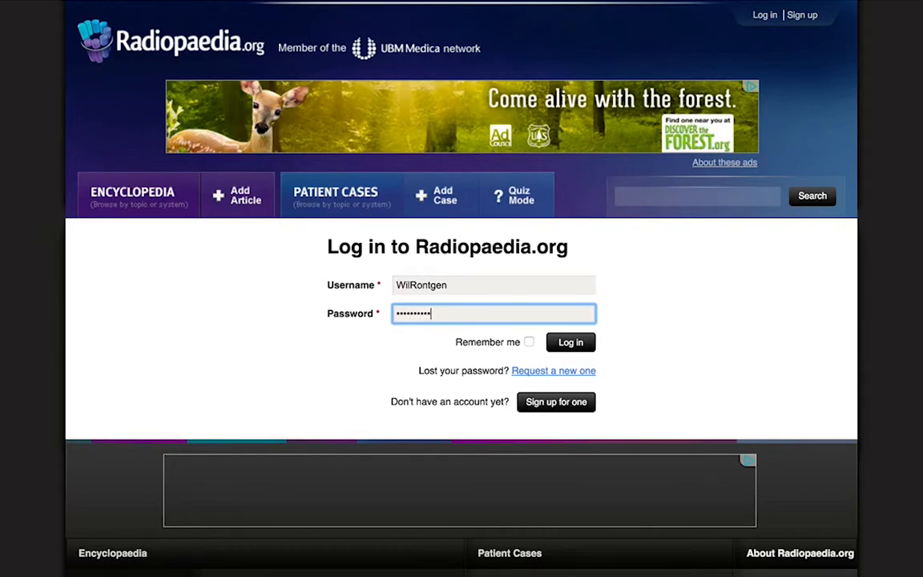
left_click(570, 342)
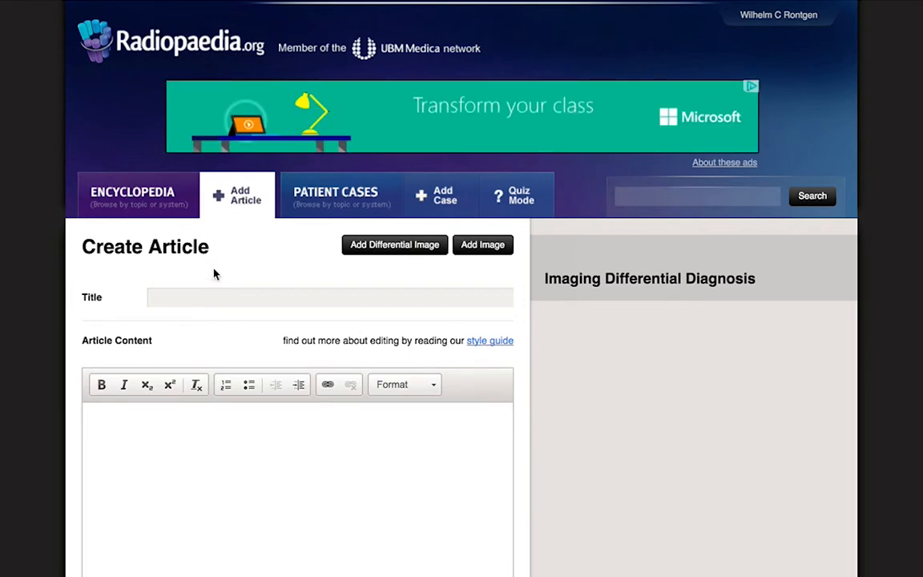
Title the new article 'Pial arteriovenous fistula'.
left_click(330, 296)
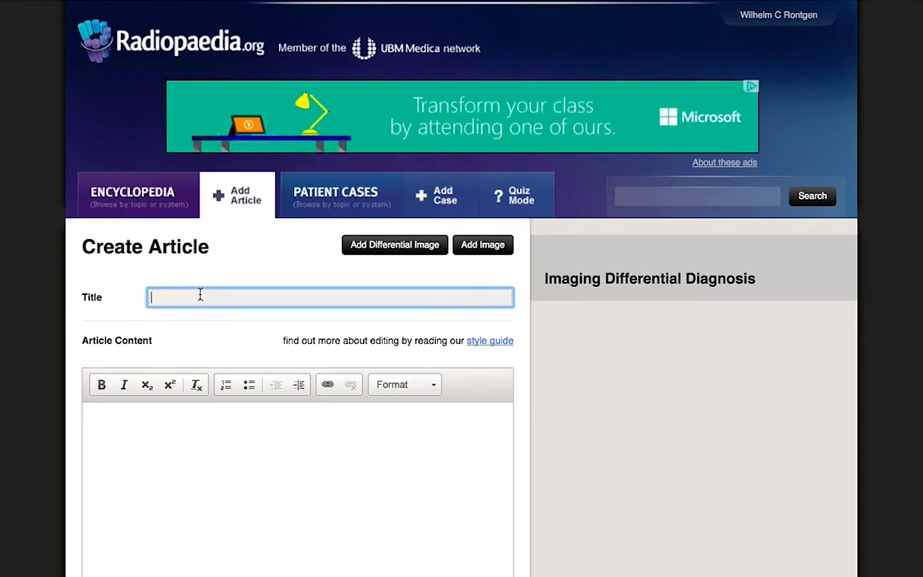
type("Pial a")
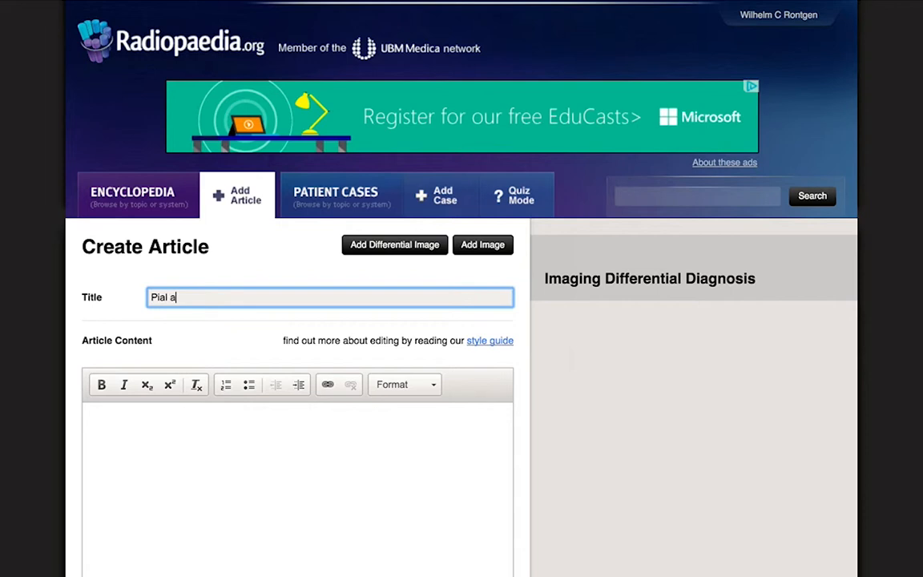
type("rteriove")
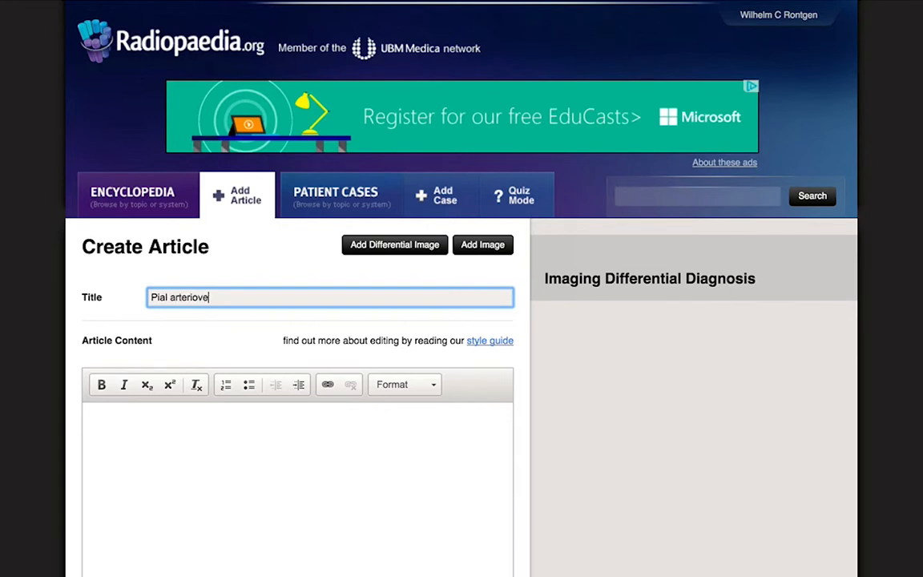
type("nous fi")
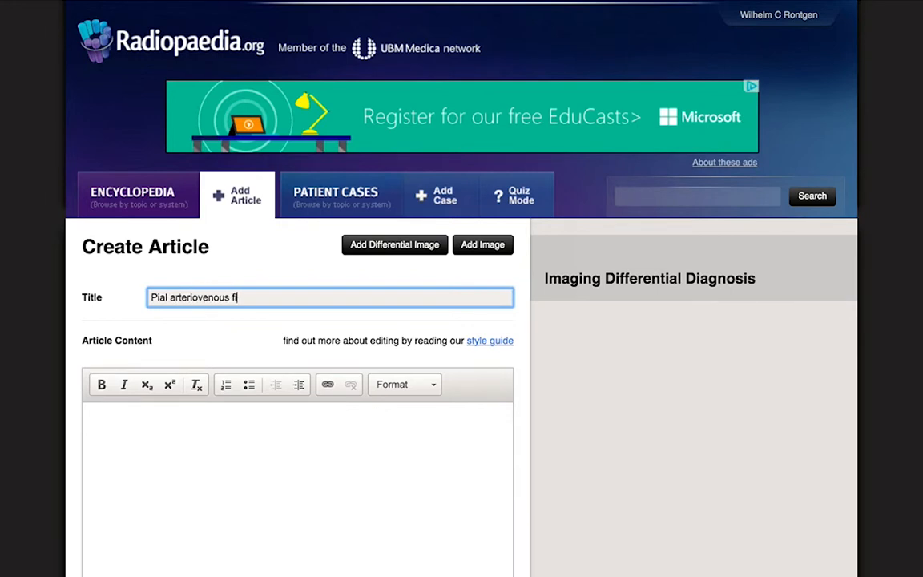
type("stula")
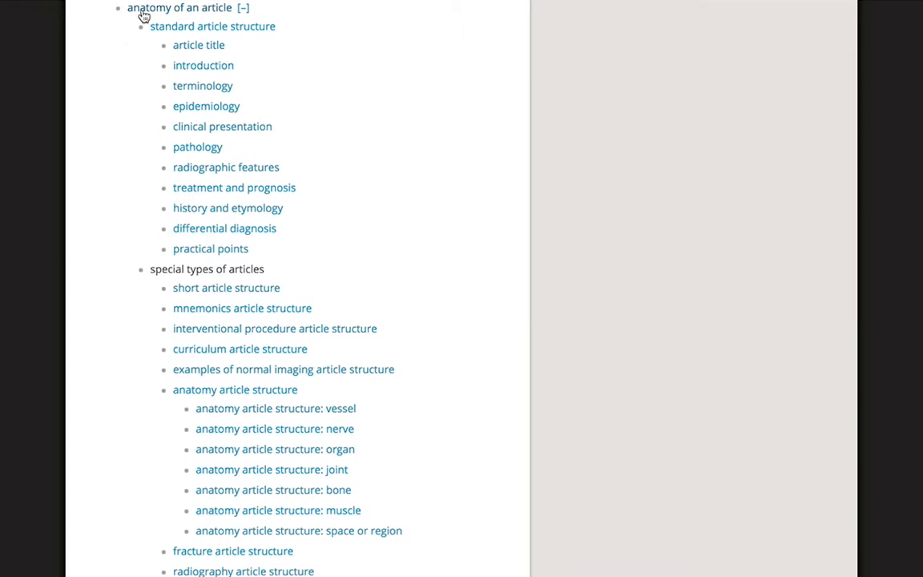
mouse_move(169, 26)
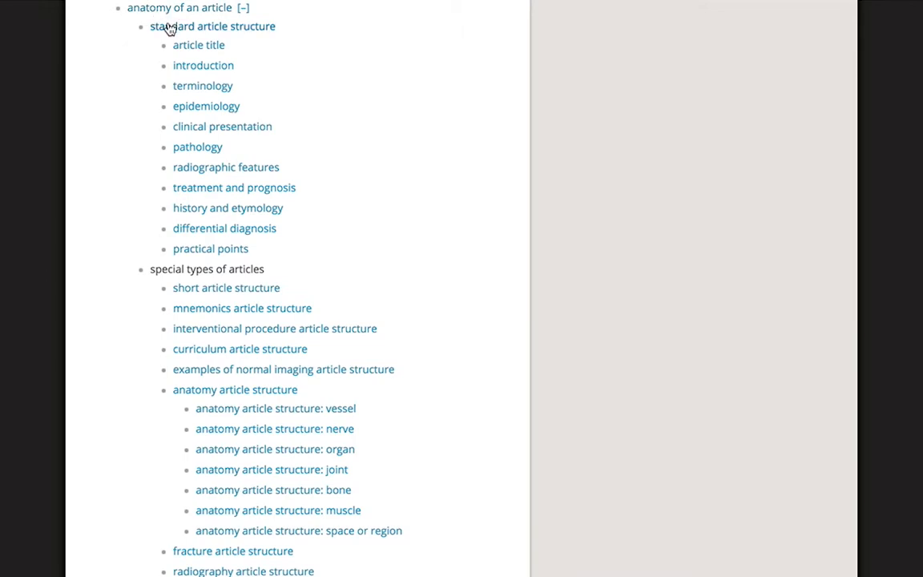
mouse_move(191, 49)
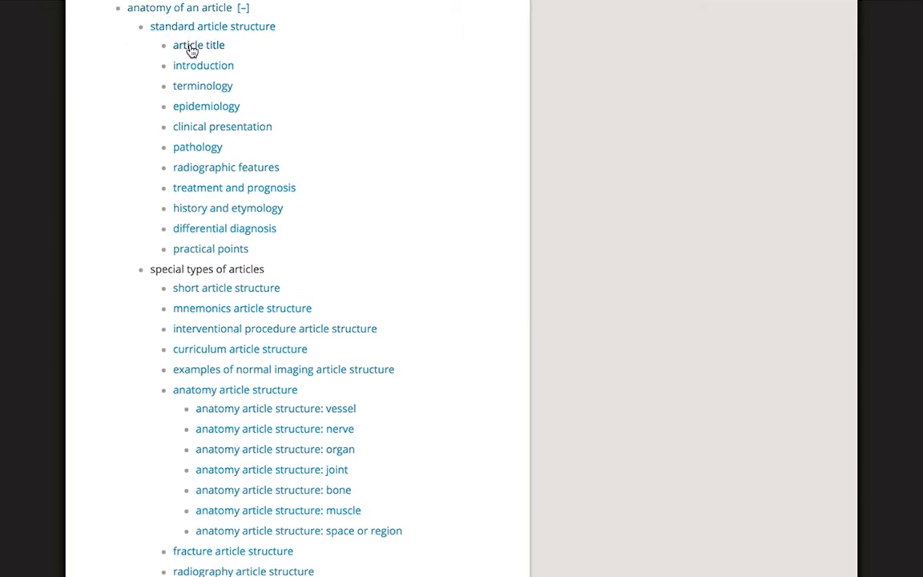
mouse_move(244, 37)
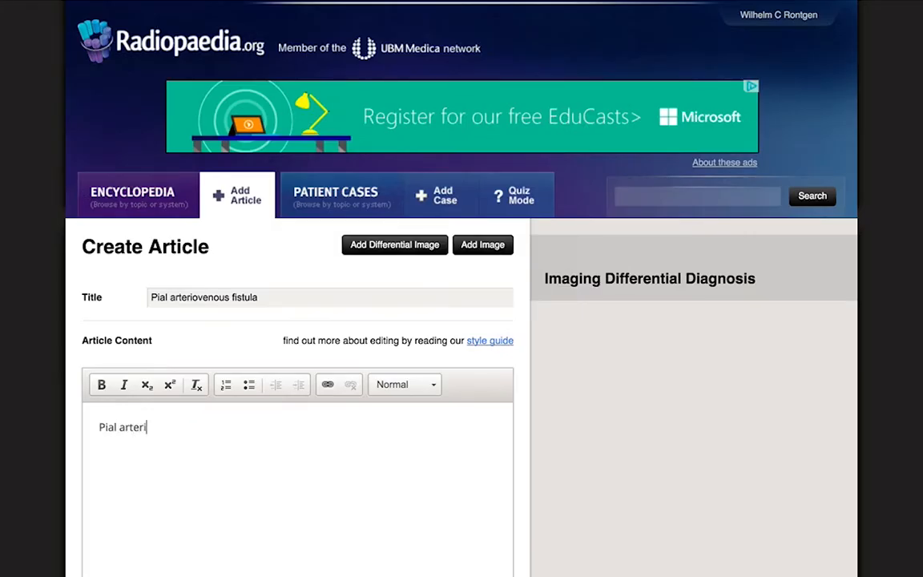
Write the bold opening definition of pial arteriovenous fistulae and a Terminology heading, then open the PMC paper.
type("ovenous fisulae")
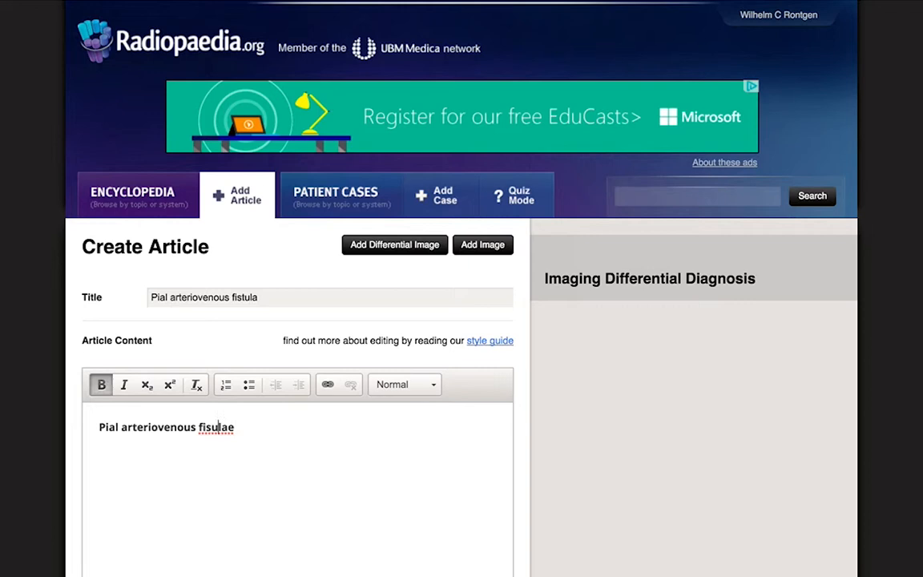
type("are rare vascular malformations that usually consist of a")
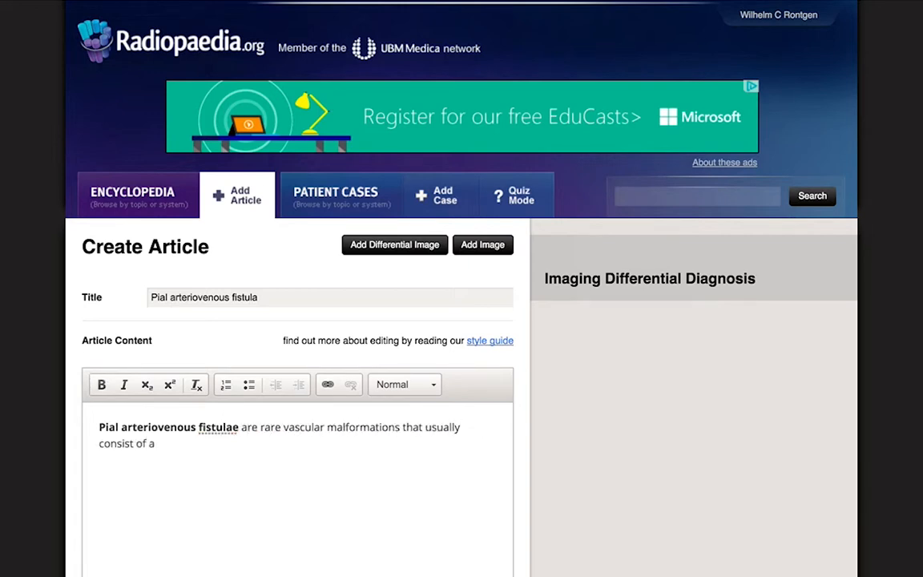
type("single dilated pial artery connecting directly to an enlarge cortical draining vein.")
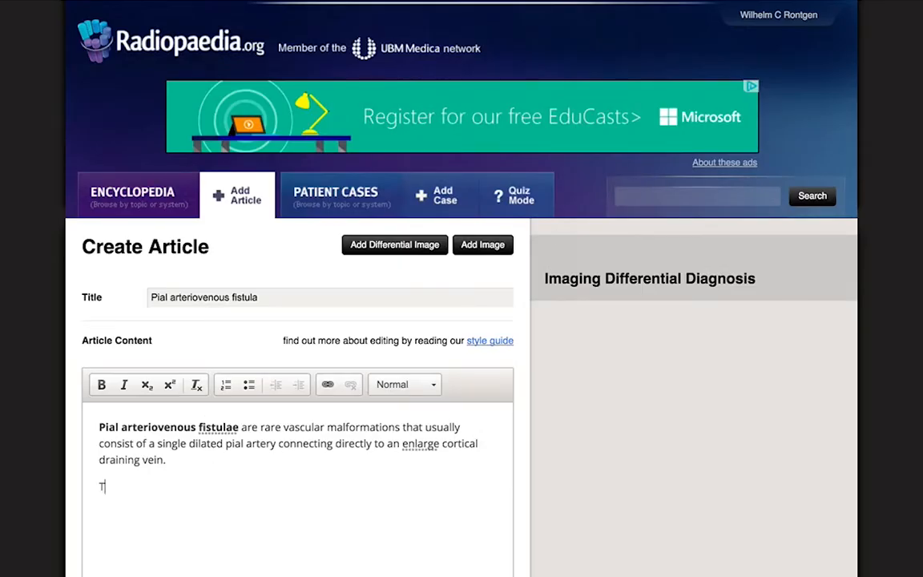
type("Terminology")
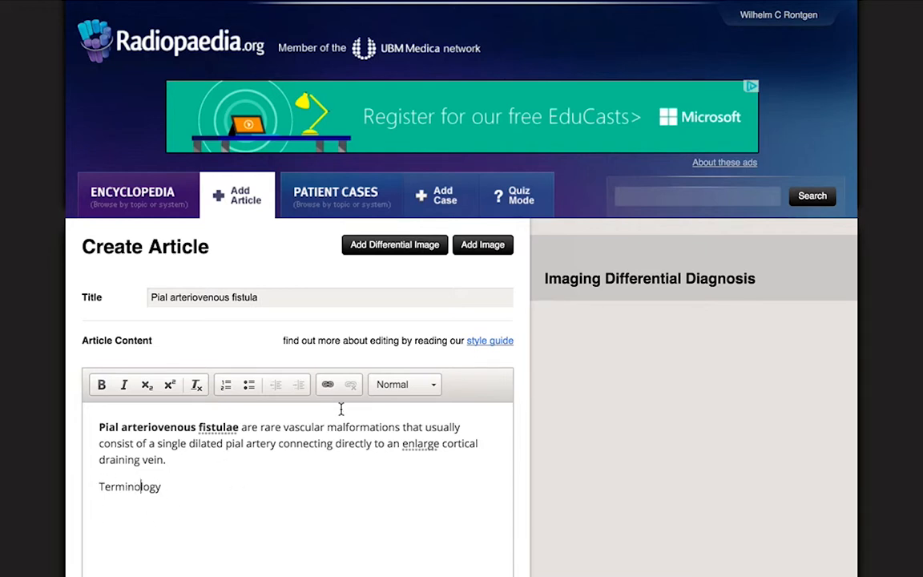
left_click(404, 384)
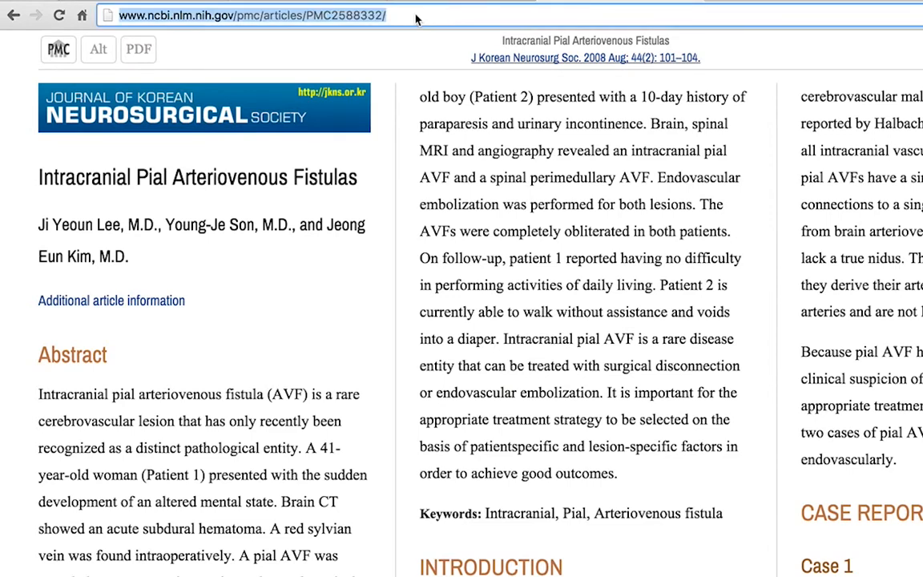
Add the PMC2588332 paper as formatted reference 1 in the References field.
left_click(252, 16)
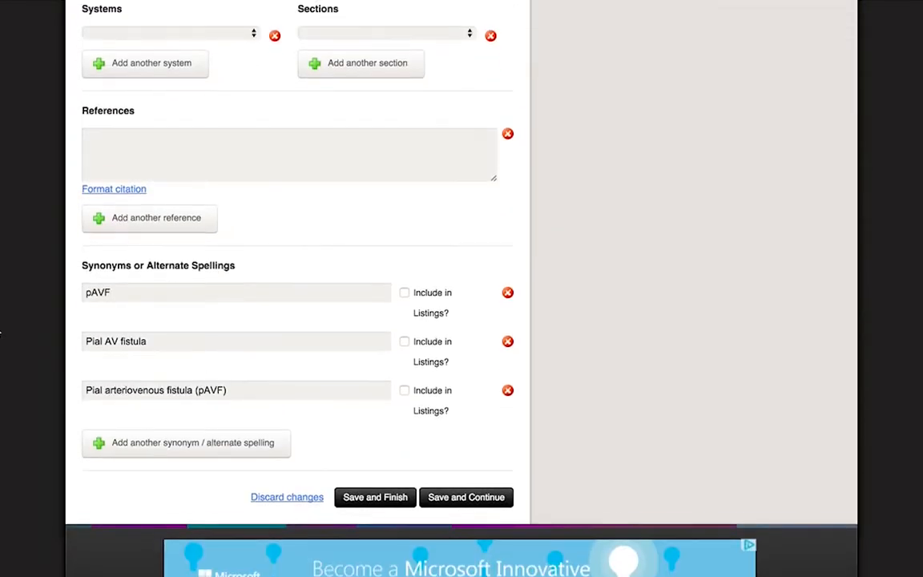
type("http://www.ncbi.nlm.nih.gov/pmc/articles/PMC2588332/")
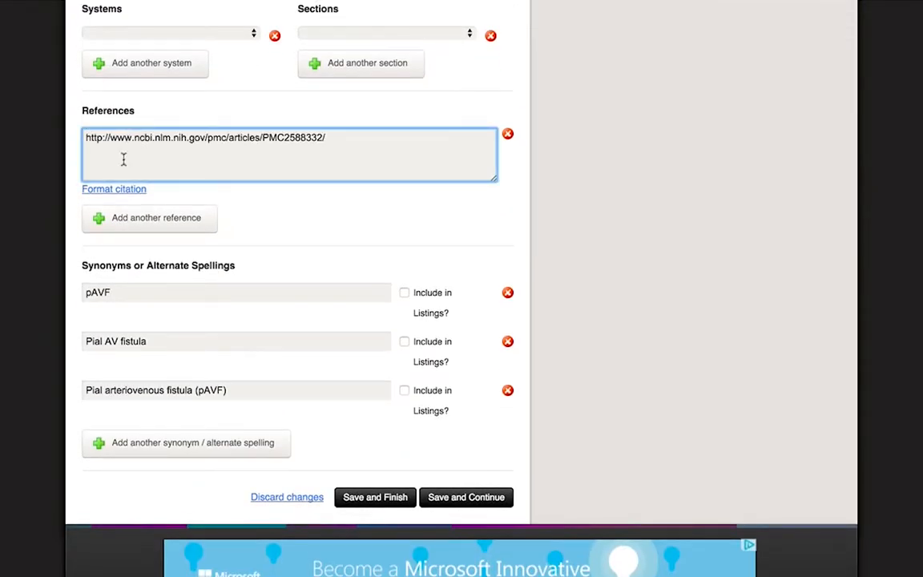
mouse_move(114, 189)
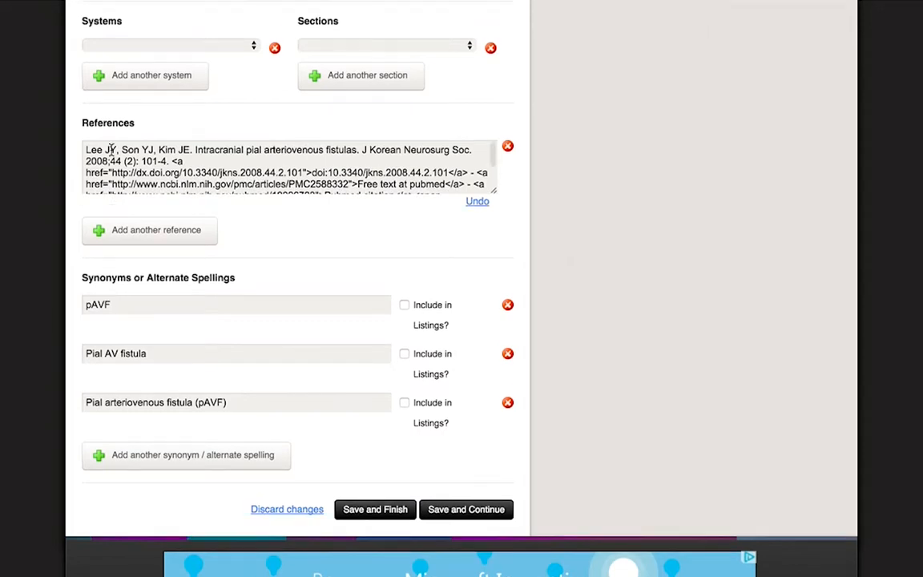
type("1")
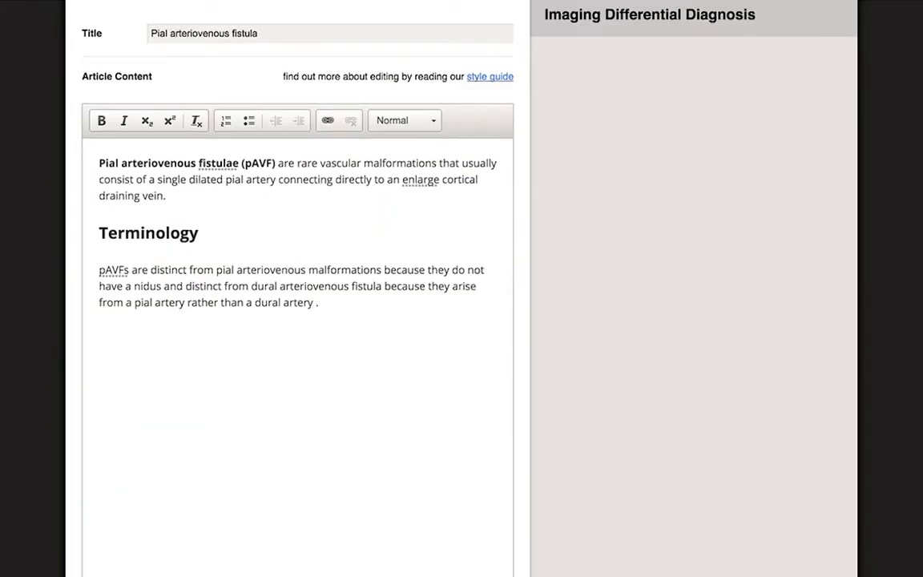
Cite reference 1 and link dural arteriovenous fistula and pial arteriovenous malformations to their articles.
type("1")
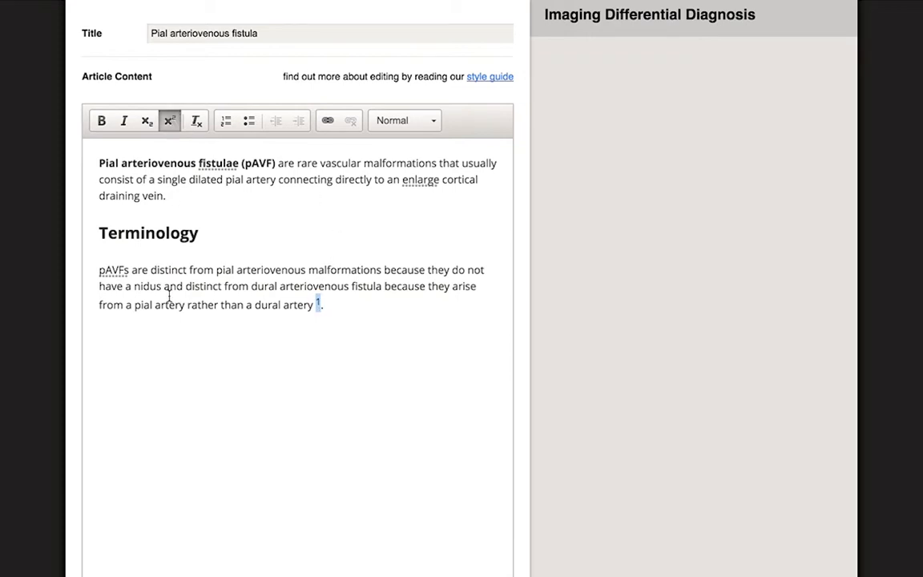
double_click(316, 286)
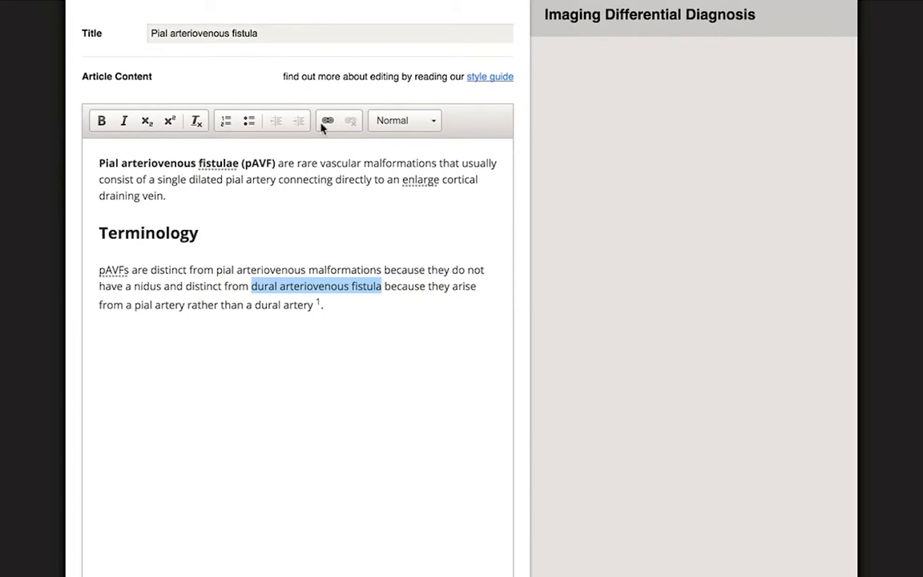
left_click(327, 120)
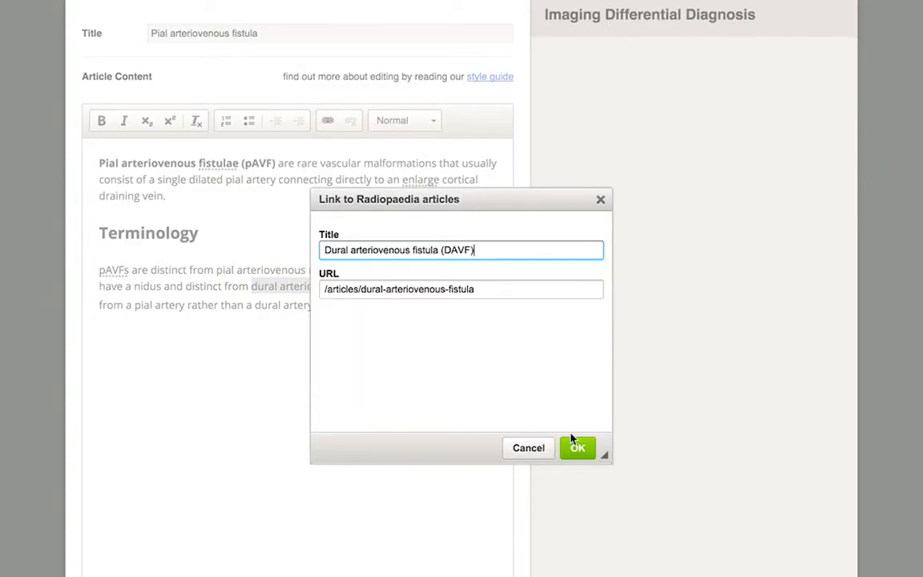
left_click(578, 448)
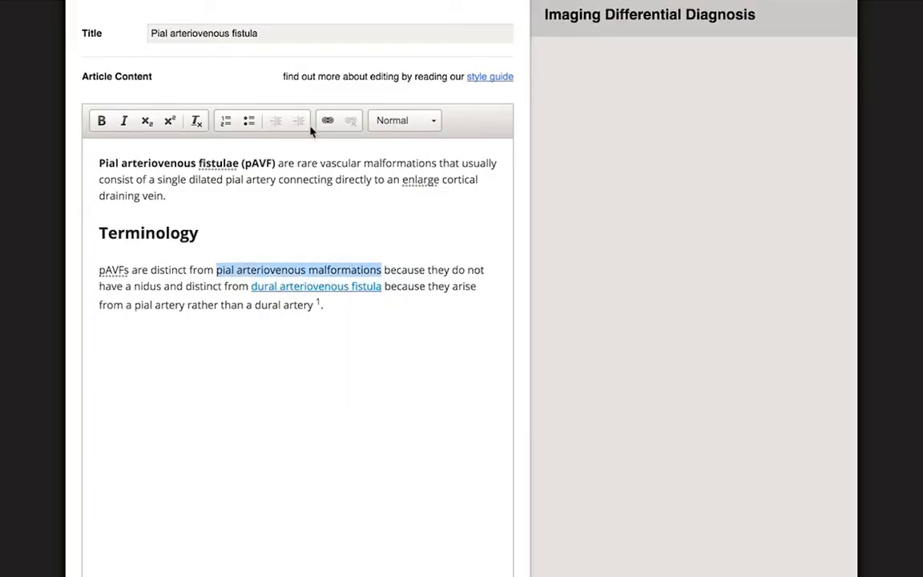
left_click(328, 120)
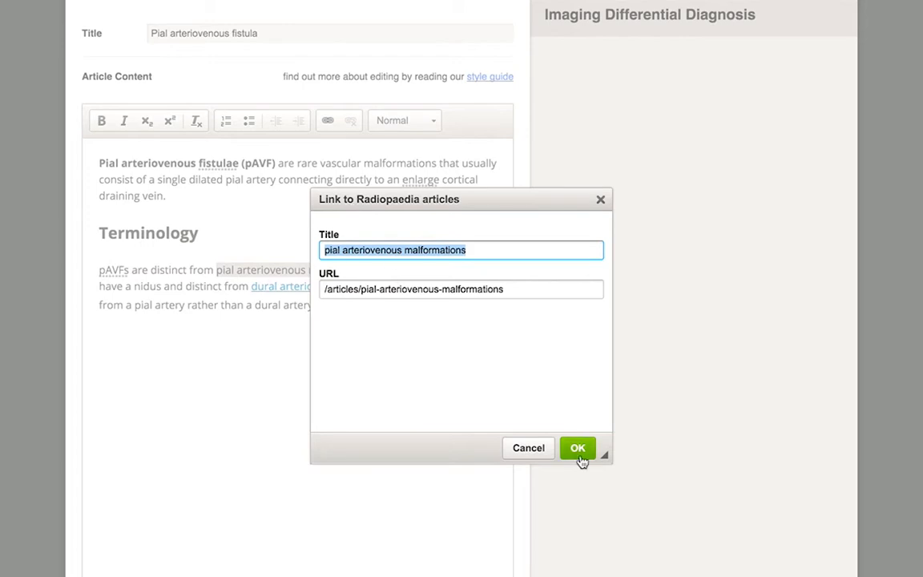
left_click(578, 448)
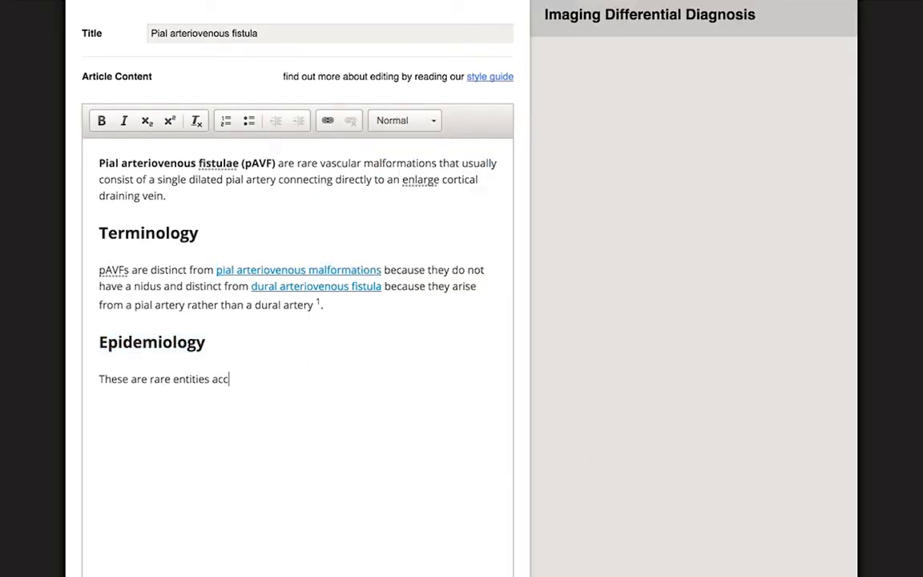
left_click(506, 337)
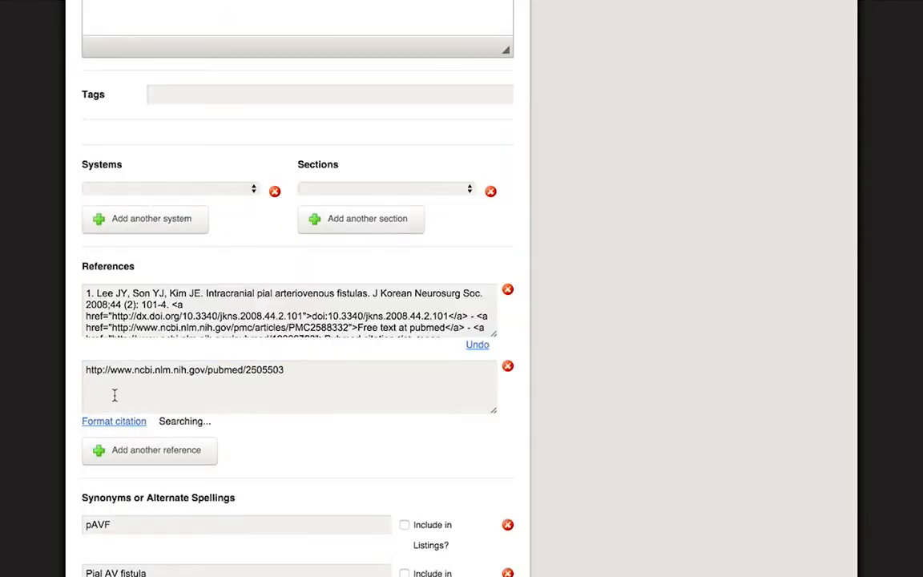
Continue the Epidemiology text contrasting pAVFs with dAVFs.
scroll("up", 3)
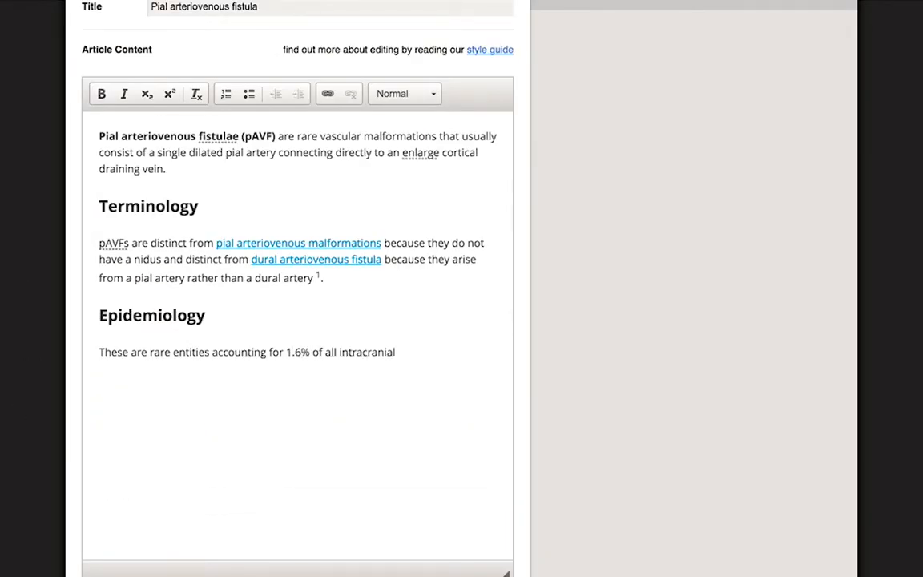
type("vascular malformations 2.")
type("Radiographic features")
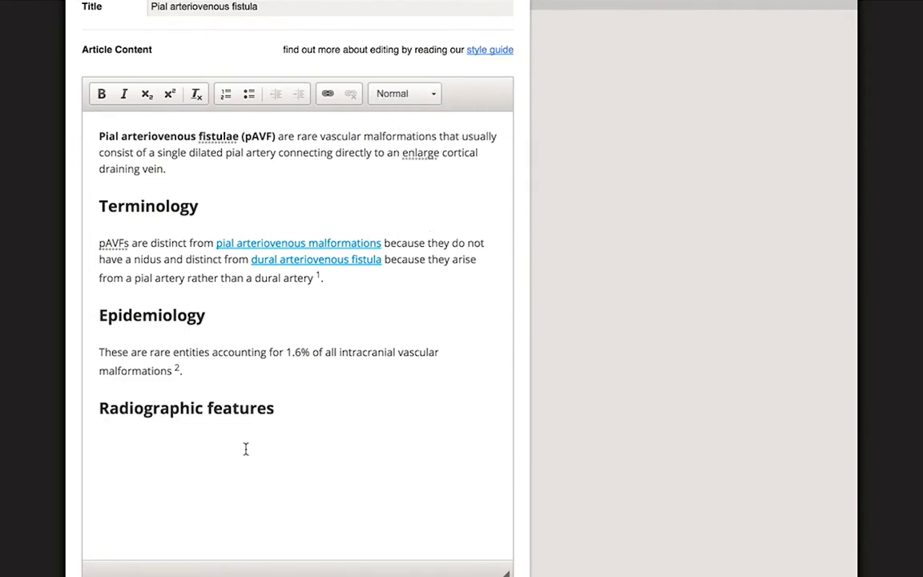
type("Unlike dAVFs,")
type("(dAVF) ")
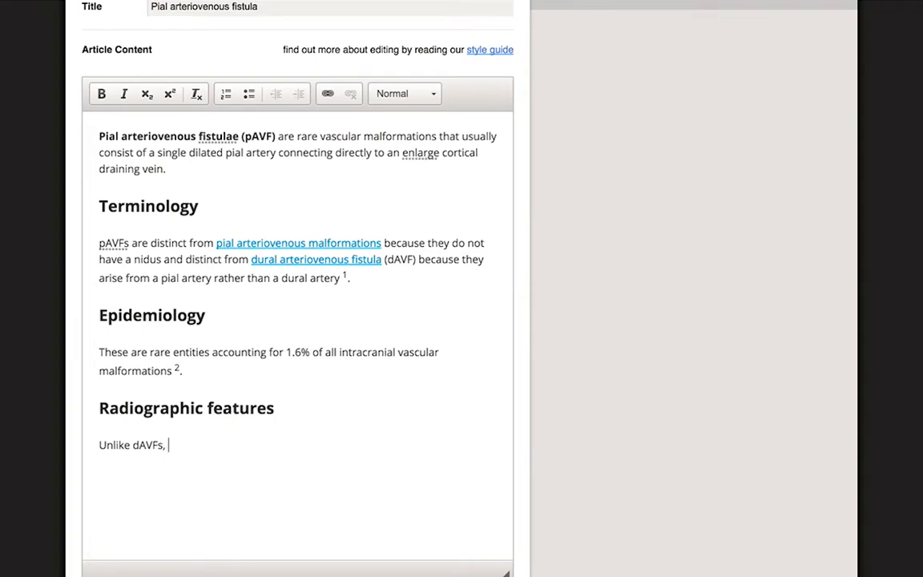
Write that 80% of pAVFs are supratentorial, near the ventricular ependyma or brain surface.
type("80% of pAVFs are supratentorial.")
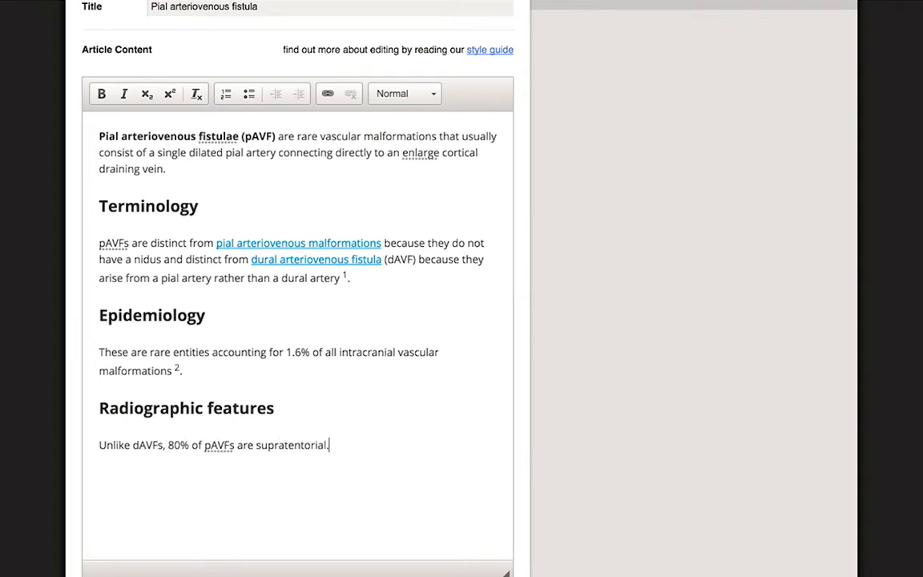
type("and typically lie adjacent to the ventricular ependyma or just beneath the")
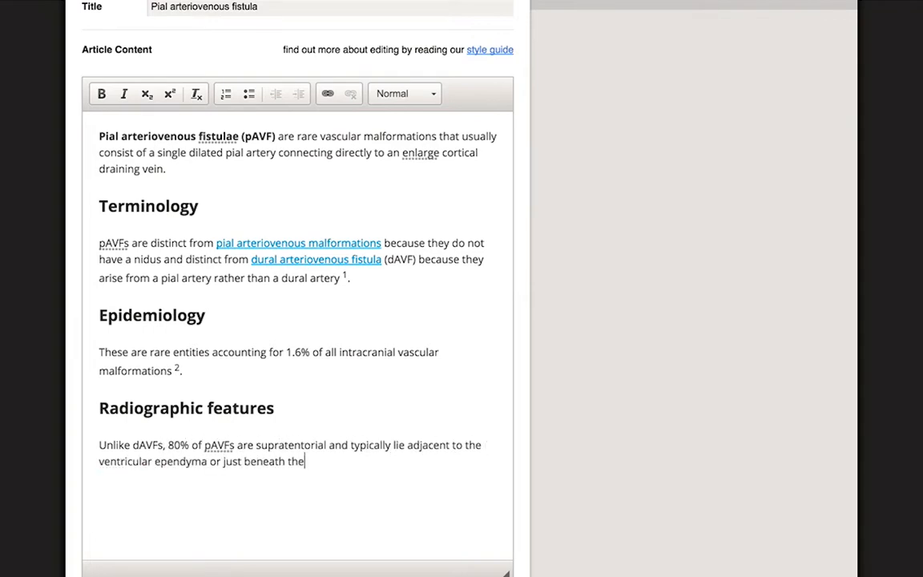
type("brain surface.")
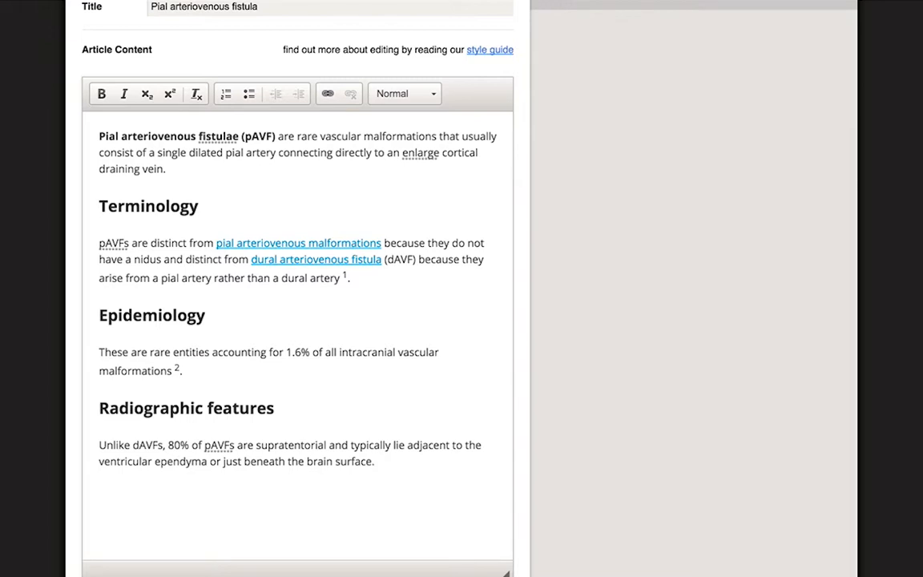
left_click(375, 460)
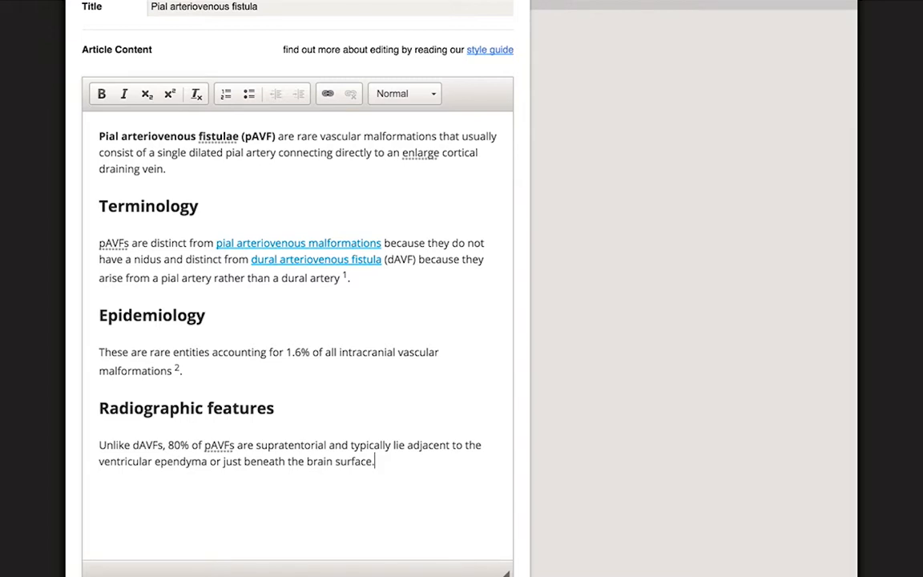
mouse_move(4, 499)
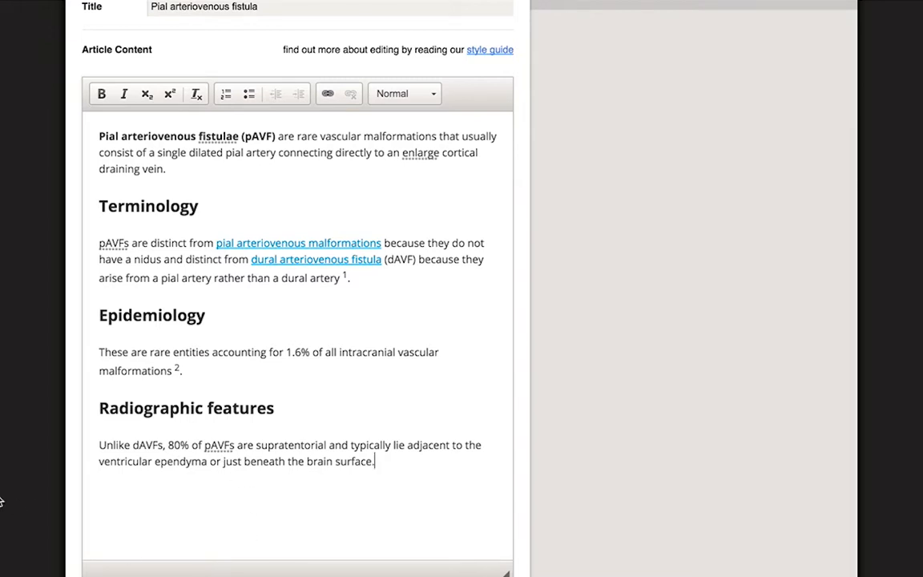
Choose Central Nervous System from the article's Systems dropdown.
scroll("down", 3)
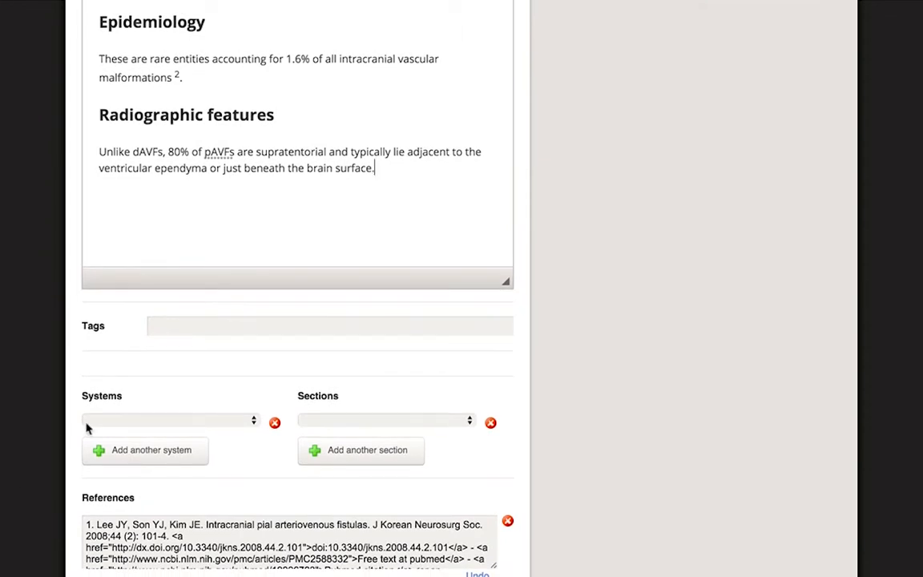
left_click(168, 420)
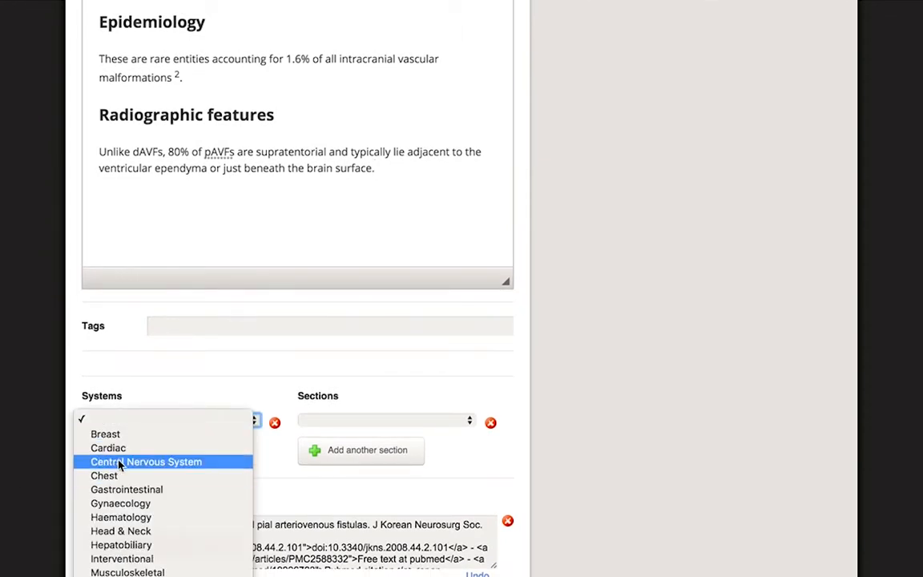
left_click(146, 462)
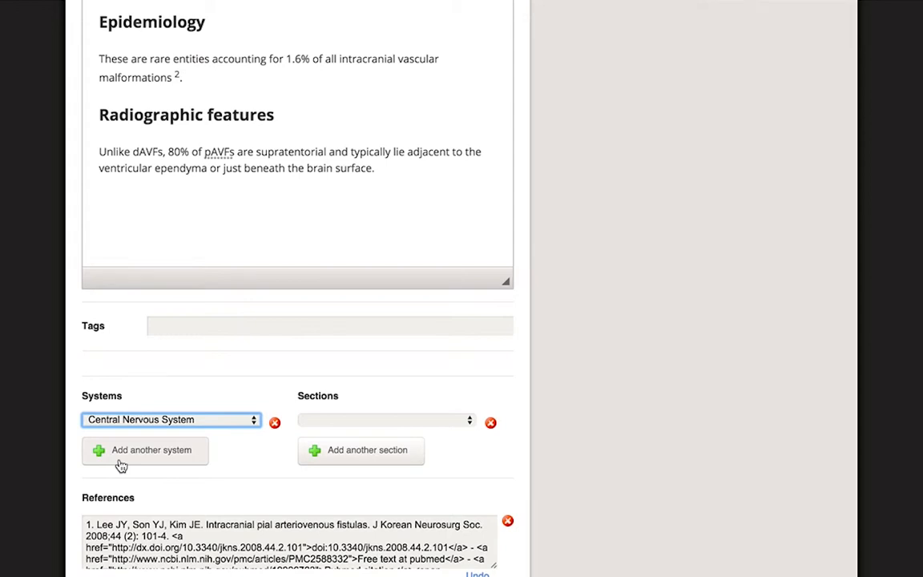
scroll("down", 3)
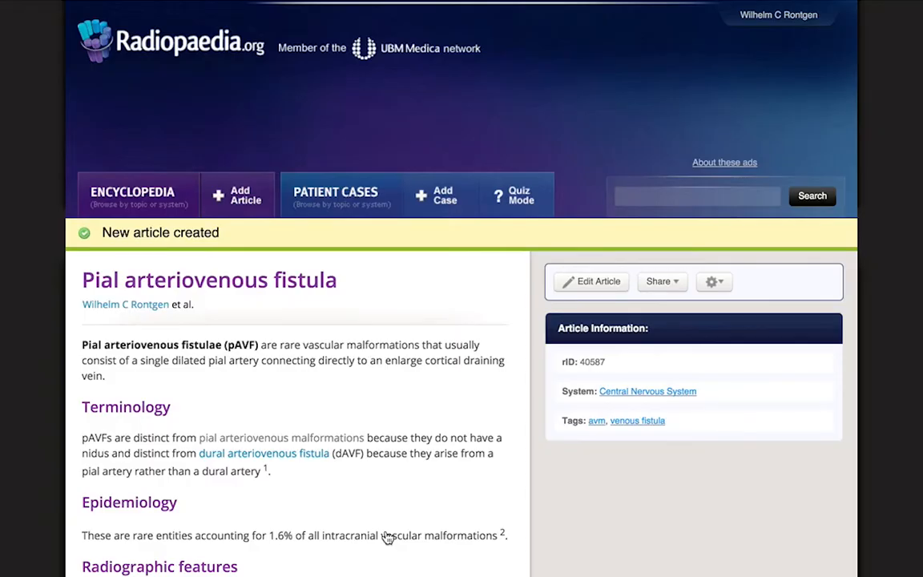
Expand the published article's References section to list both cited papers.
scroll("down", 3)
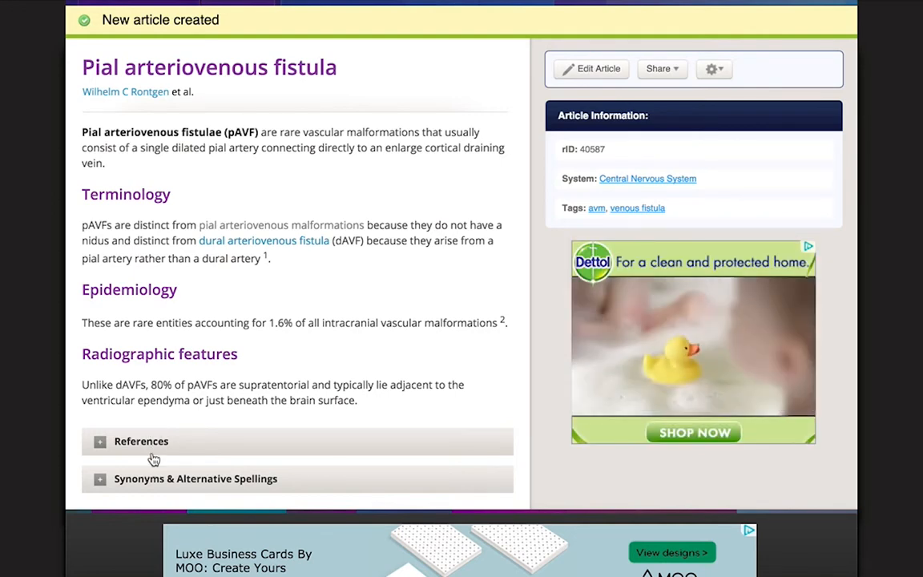
left_click(141, 441)
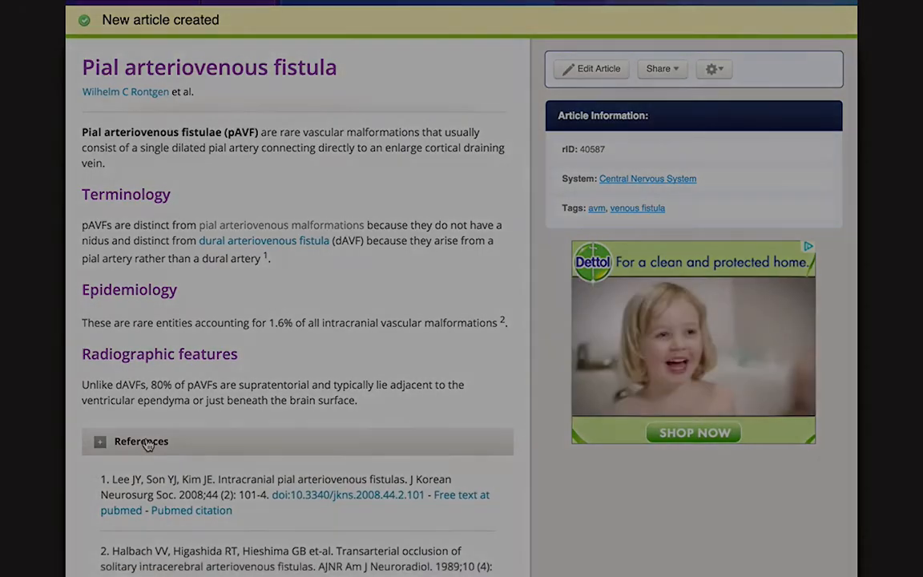